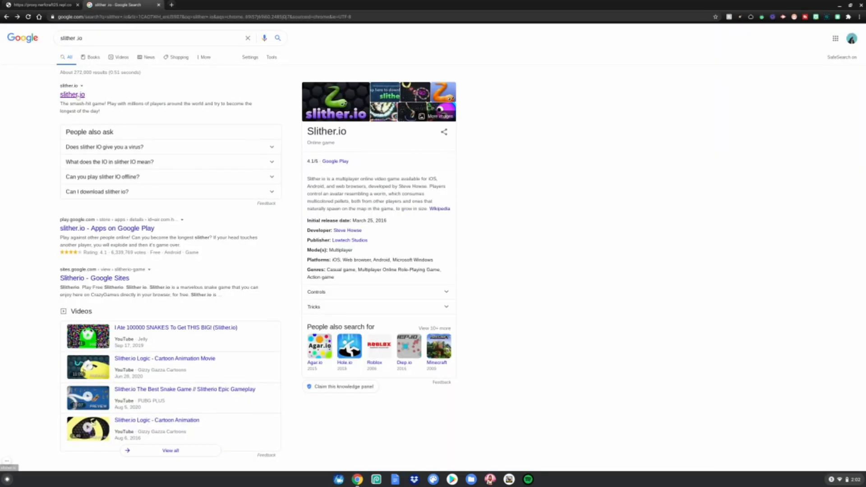
- Switch from the Google results for "slither.io" to the proxy.nerfcraft25.repl.co Unblocker page
right_click(72, 93)
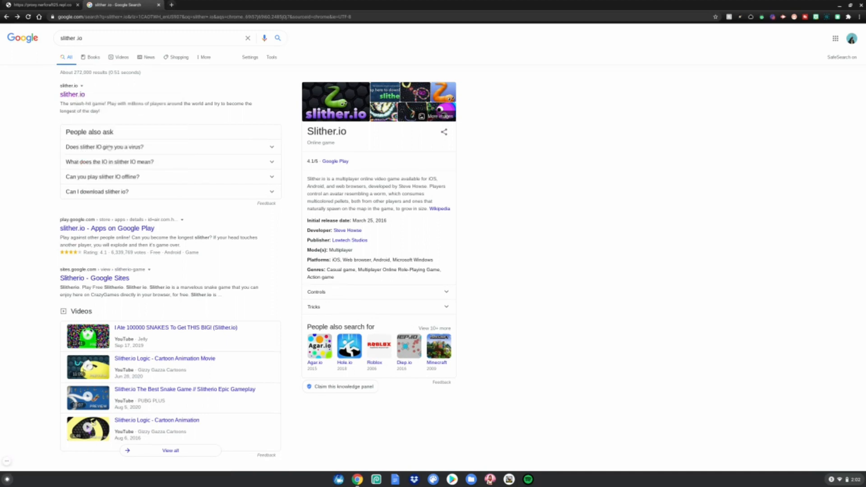
click(39, 5)
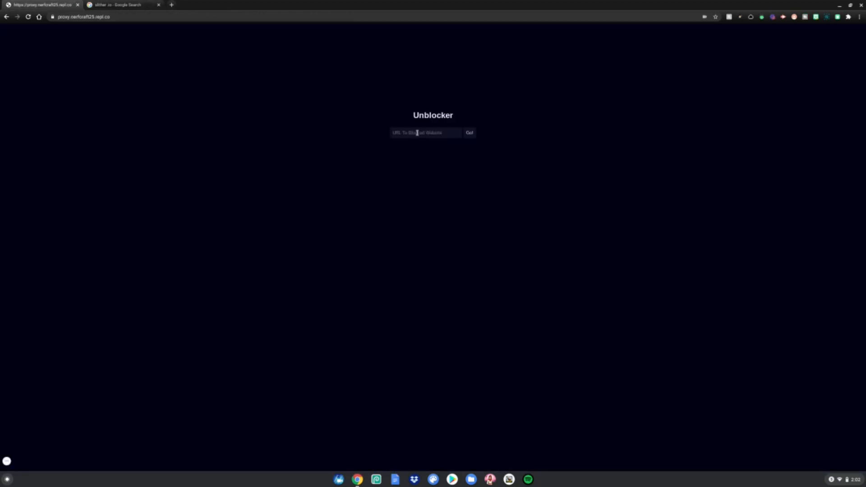
text(http://slither.io/)
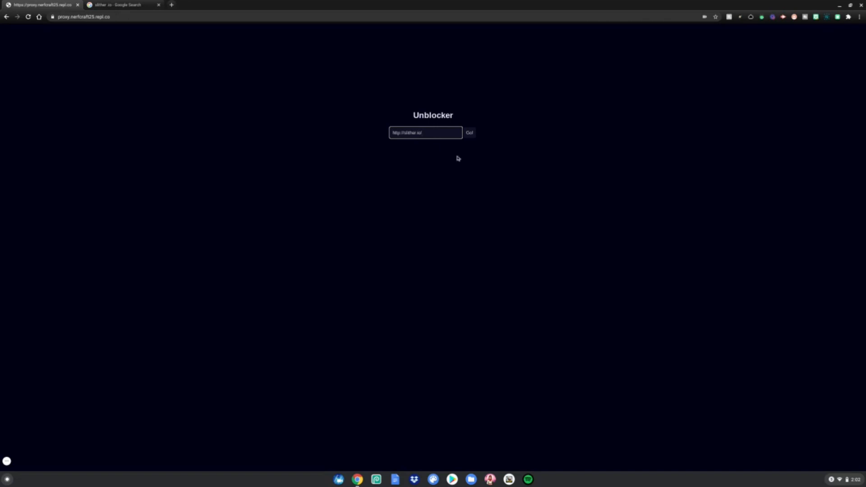
click(469, 133)
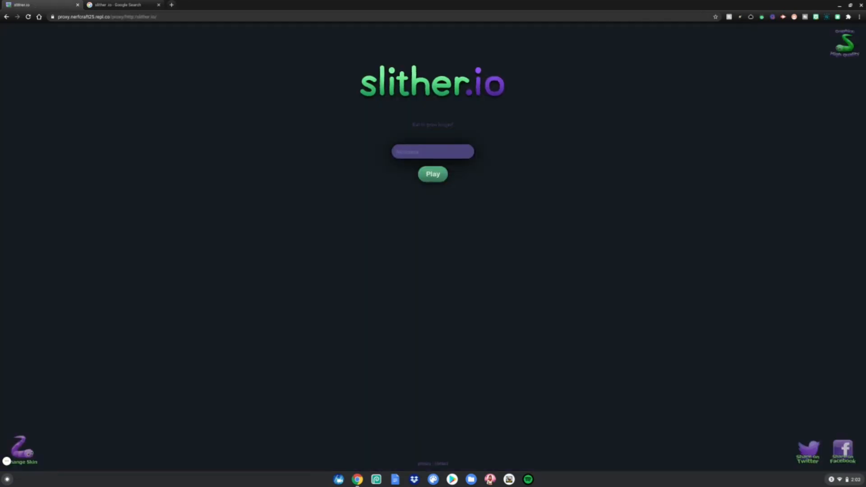